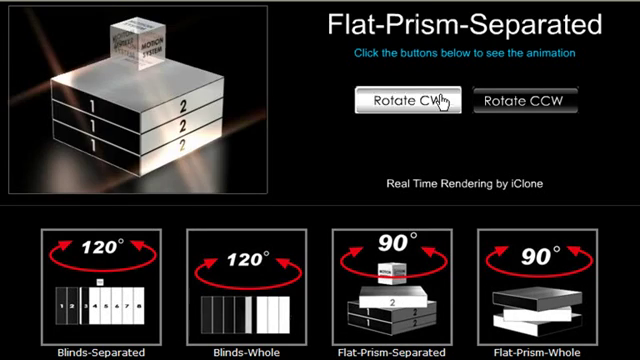
- Play the clockwise rotation of the Flat-Prism-Separated demo before moving on
click(410, 102)
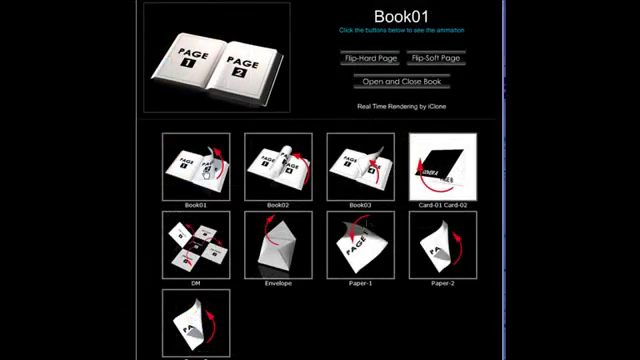
- Advance to the Project-01 demo with the rotating cube of screens
click(412, 68)
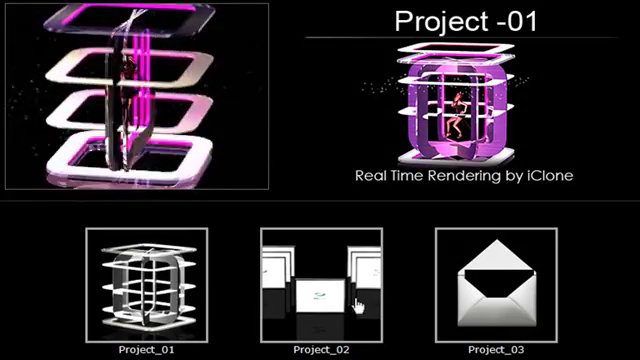
- Load the Project_02 demo, the flat row of video screens showing swimmers diving
click(316, 280)
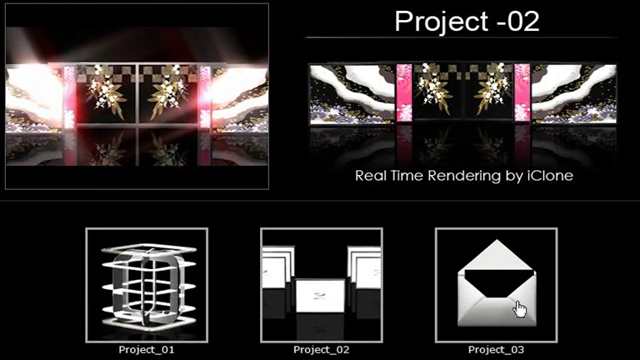
click(512, 290)
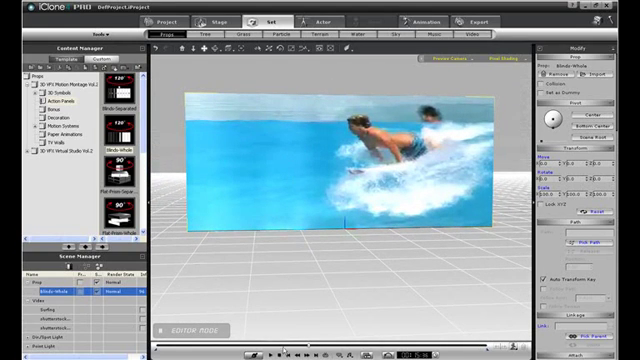
mouse_move(332, 172)
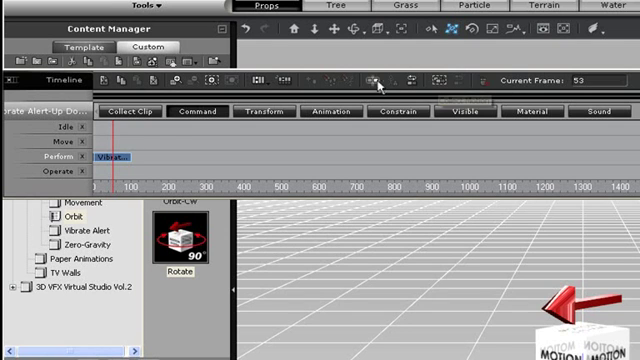
mouse_move(412, 84)
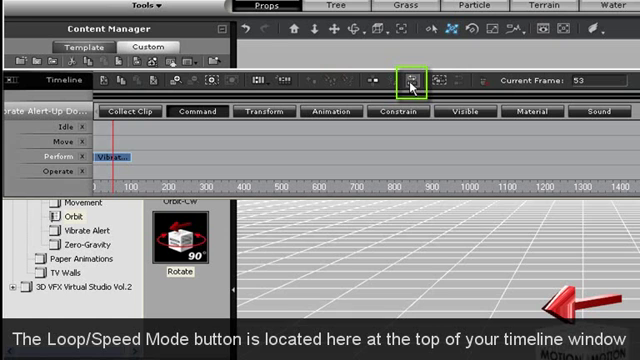
- Enable Loop/Speed Mode so the Vibrate Alert clip can be looped or sped up
click(412, 80)
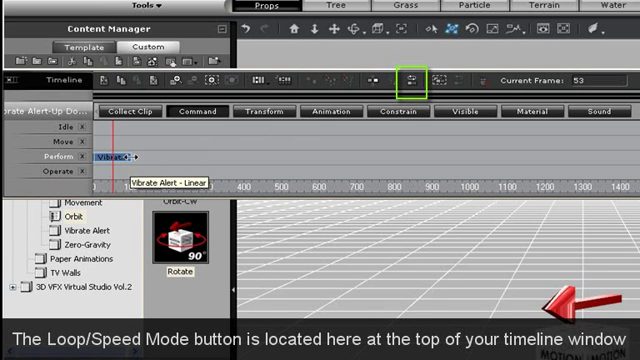